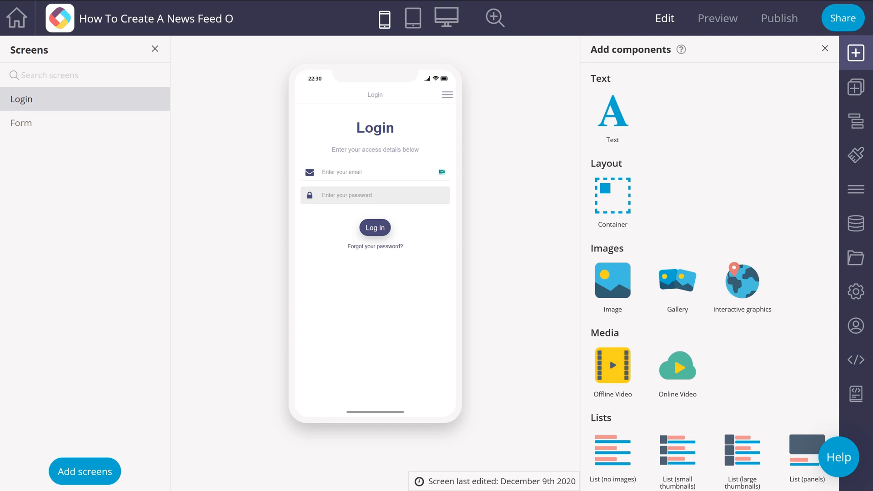
{"action": "mouse_move", "coordinate": [183, 473]}
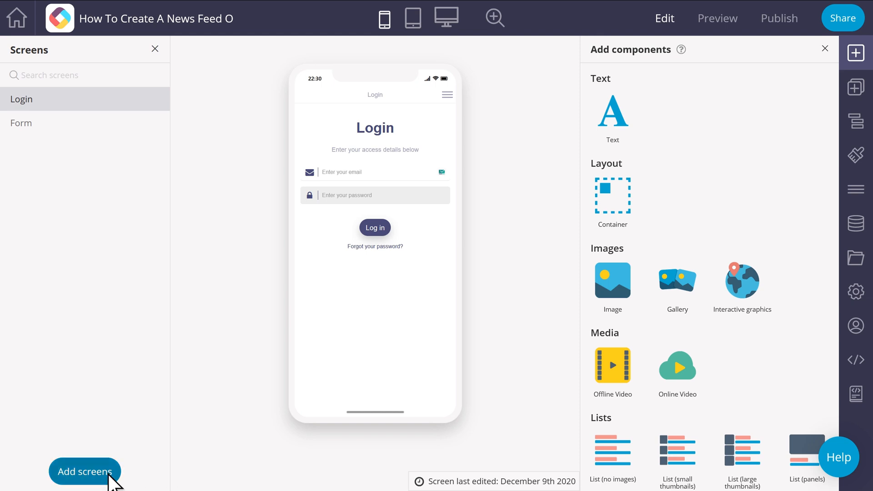
Create a 'news feed' screen from the List - news feed template under the Lists filter
{"action": "left_click", "coordinate": [84, 472]}
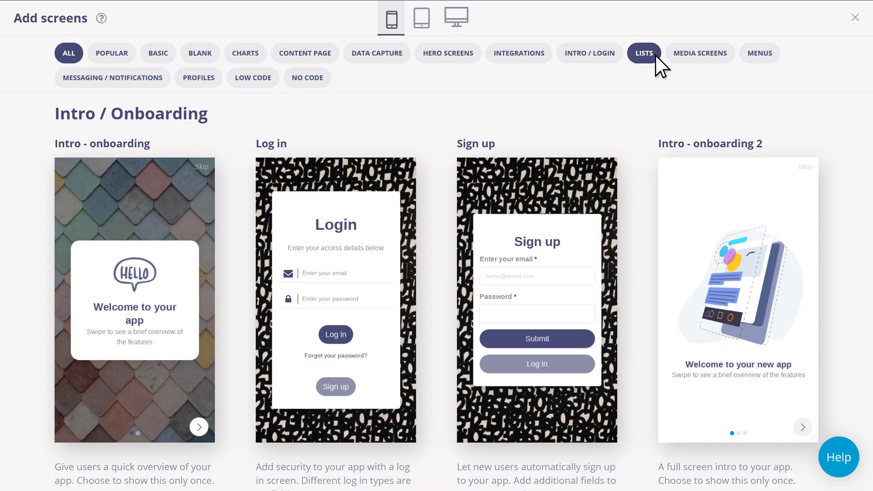
{"action": "left_click", "coordinate": [644, 53]}
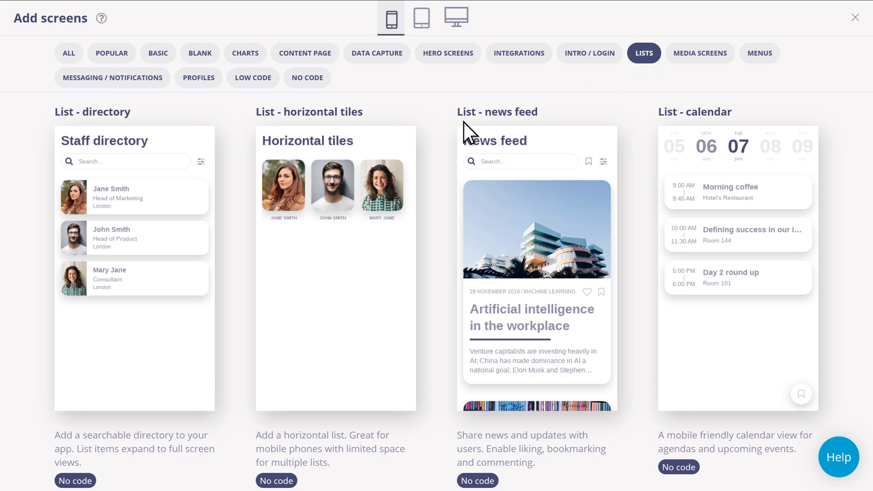
{"action": "scroll", "scroll_direction": "down", "scroll_amount": 3}
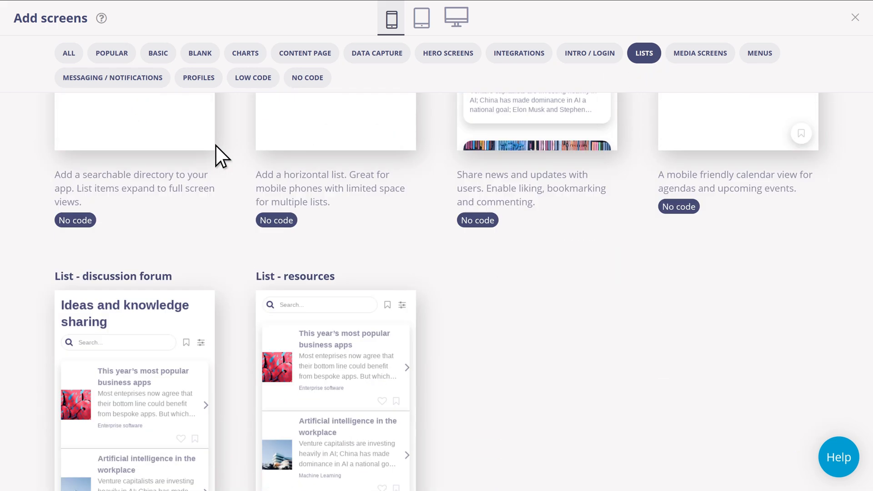
{"action": "scroll", "scroll_direction": "down", "scroll_amount": 3}
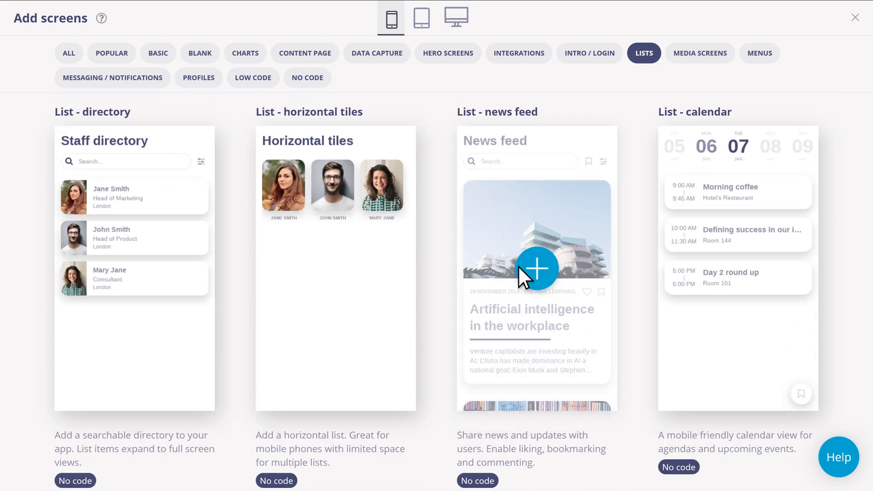
{"action": "left_click", "coordinate": [536, 269]}
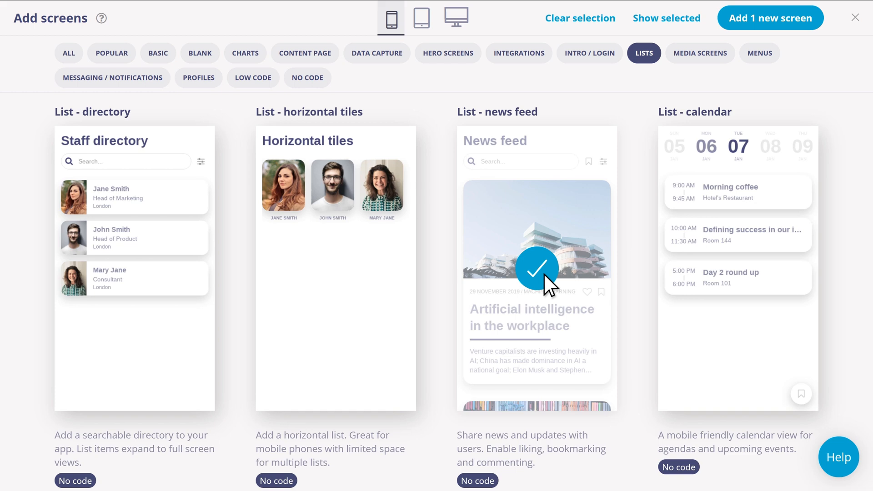
{"action": "mouse_move", "coordinate": [816, 35]}
{"action": "type", "text": "news fe"}
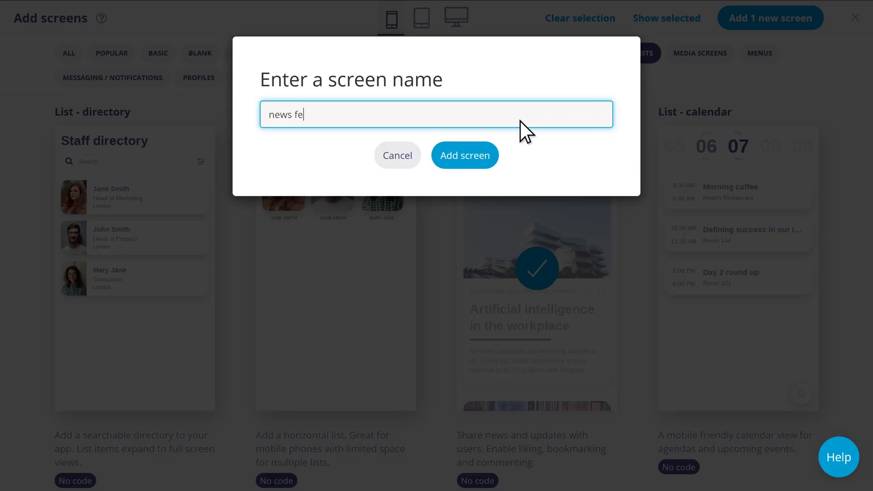
{"action": "left_click", "coordinate": [465, 156]}
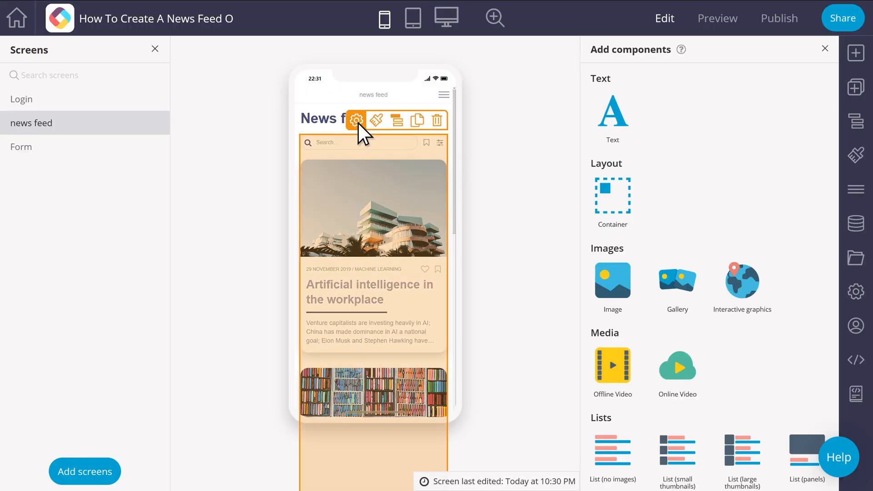
From the news feed list's configuration, start creating new list data
{"action": "left_click", "coordinate": [356, 120]}
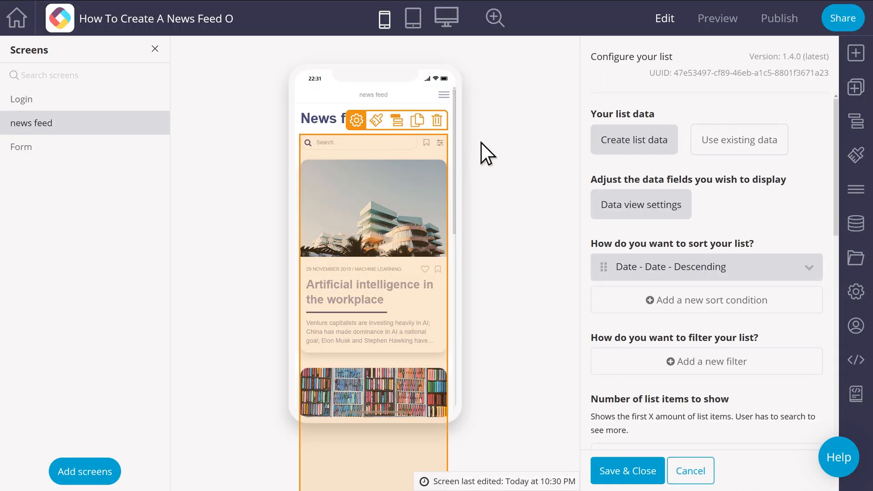
{"action": "mouse_move", "coordinate": [723, 170]}
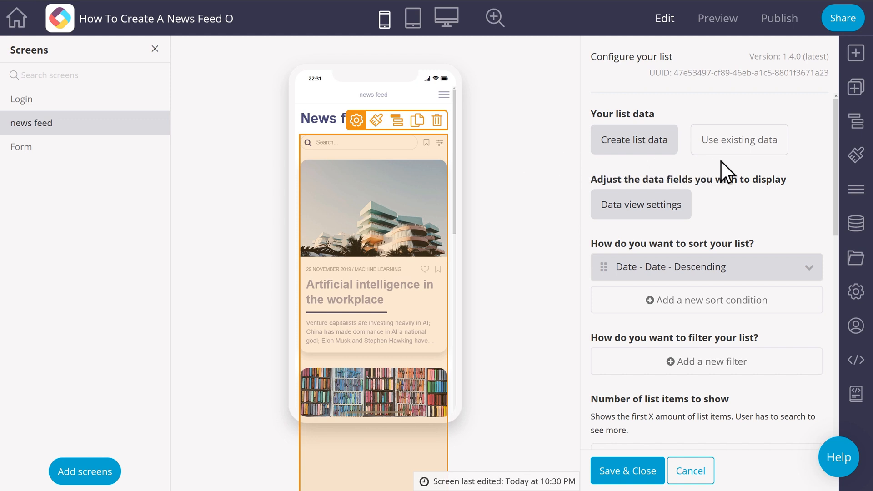
{"action": "mouse_move", "coordinate": [787, 173]}
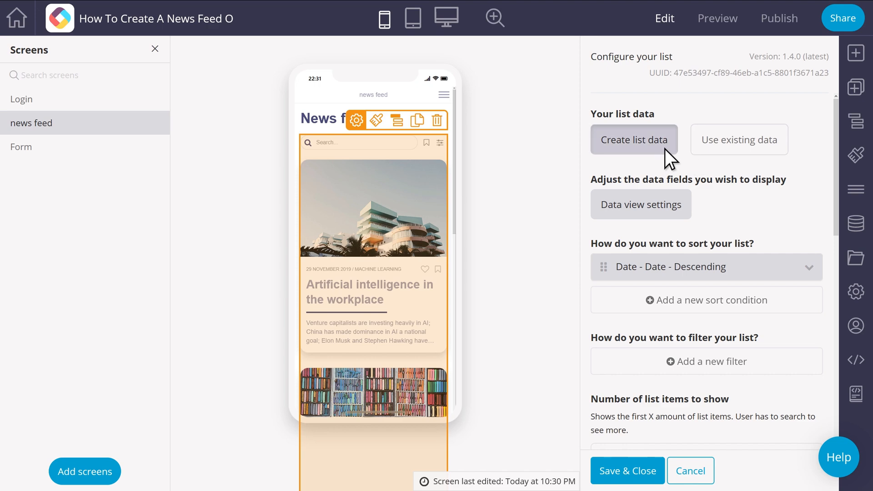
{"action": "left_click", "coordinate": [634, 140]}
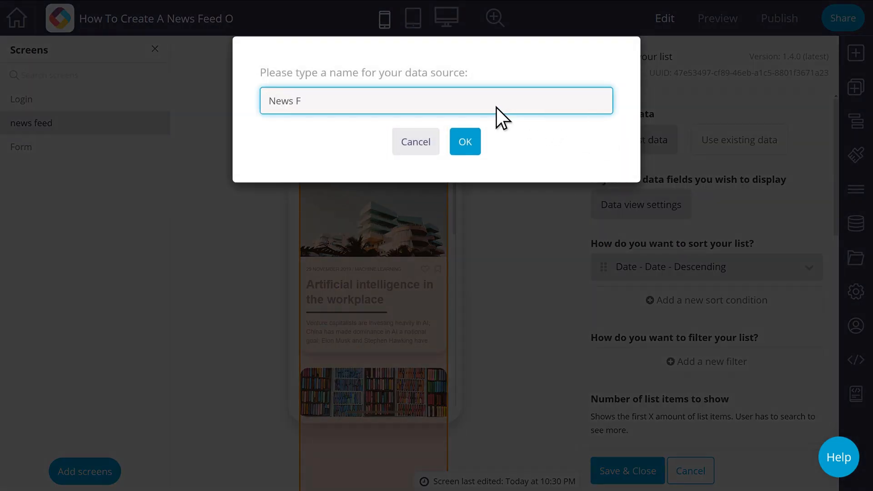
Confirm the 'News Feed' data source name to create it with sample article entries
{"action": "left_click", "coordinate": [465, 142]}
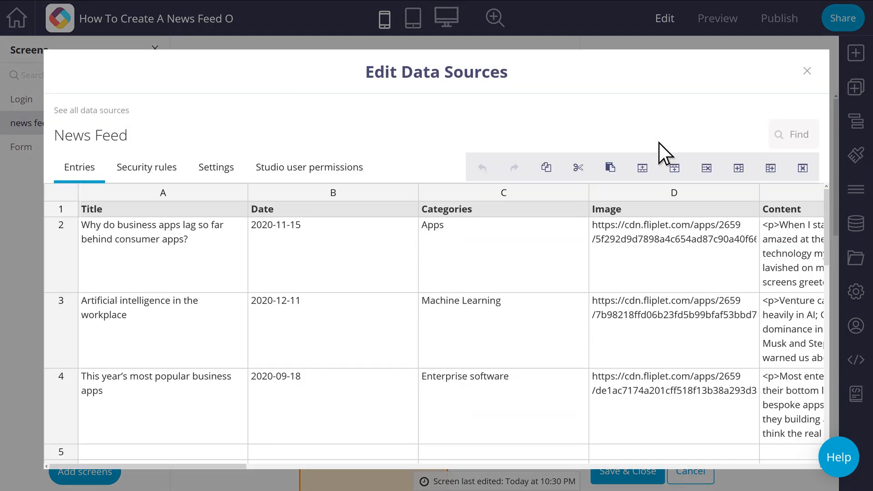
{"action": "mouse_move", "coordinate": [694, 192]}
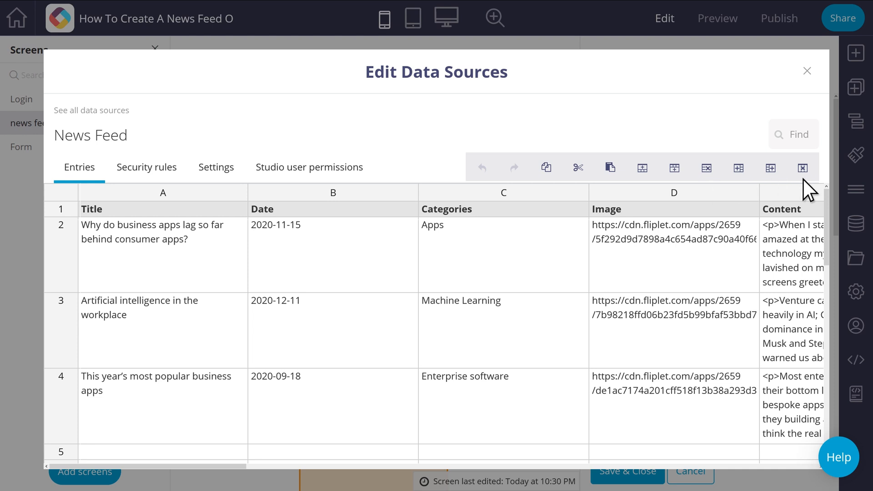
{"action": "mouse_move", "coordinate": [812, 144]}
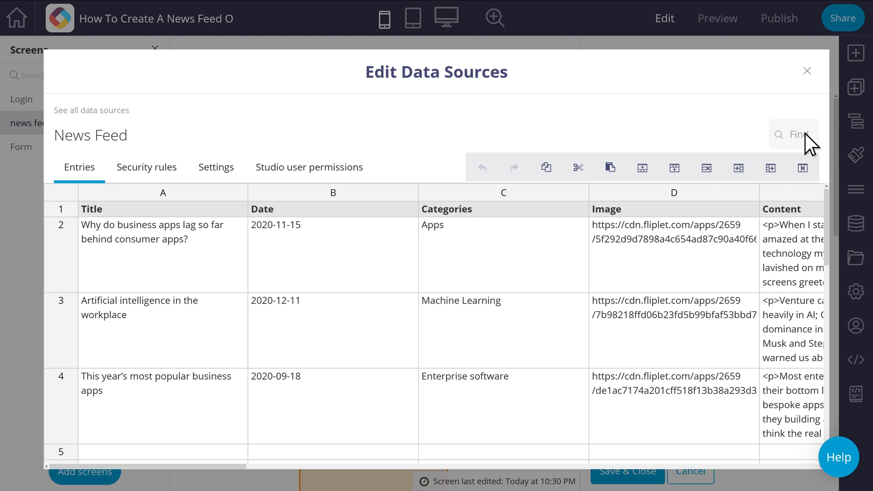
Under Social features, enable likes, bookmarks and comments on list items
{"action": "left_click", "coordinate": [806, 71]}
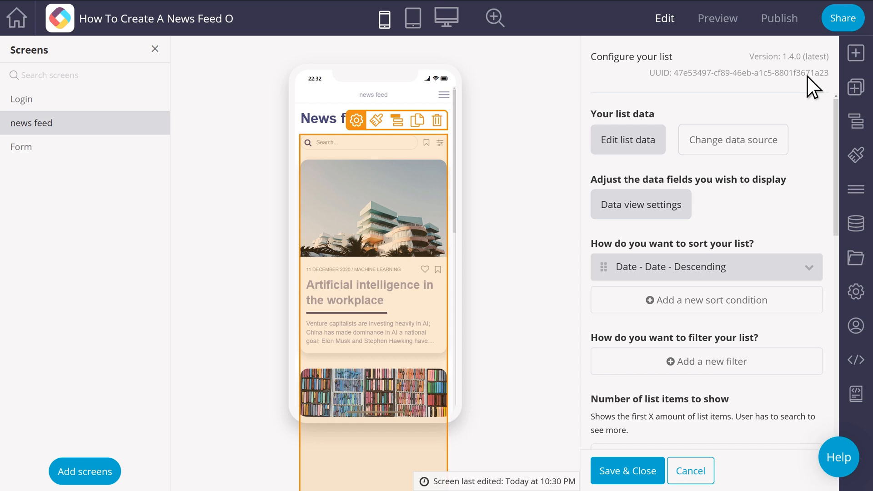
{"action": "scroll", "scroll_direction": "down", "scroll_amount": 3}
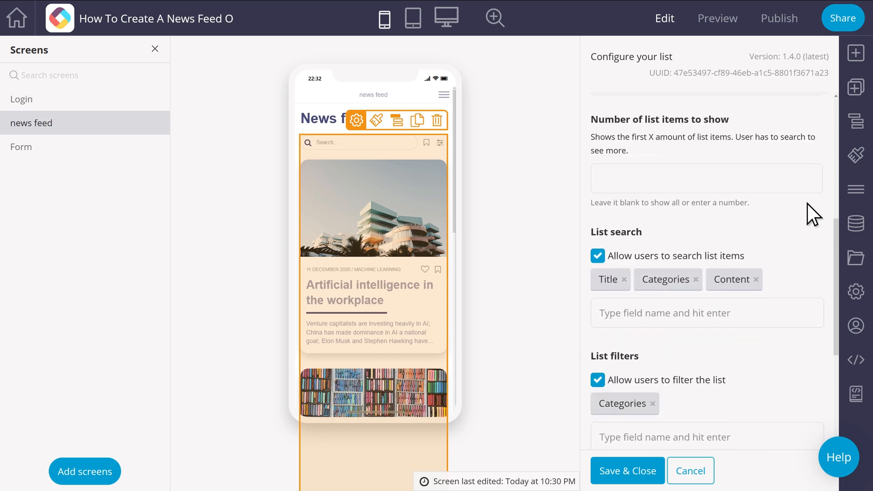
{"action": "scroll", "scroll_direction": "down", "scroll_amount": 3}
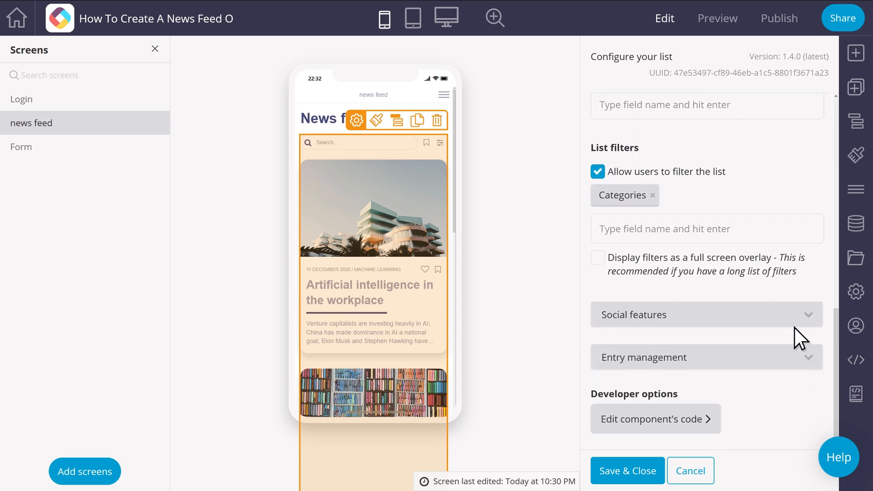
{"action": "left_click", "coordinate": [705, 314]}
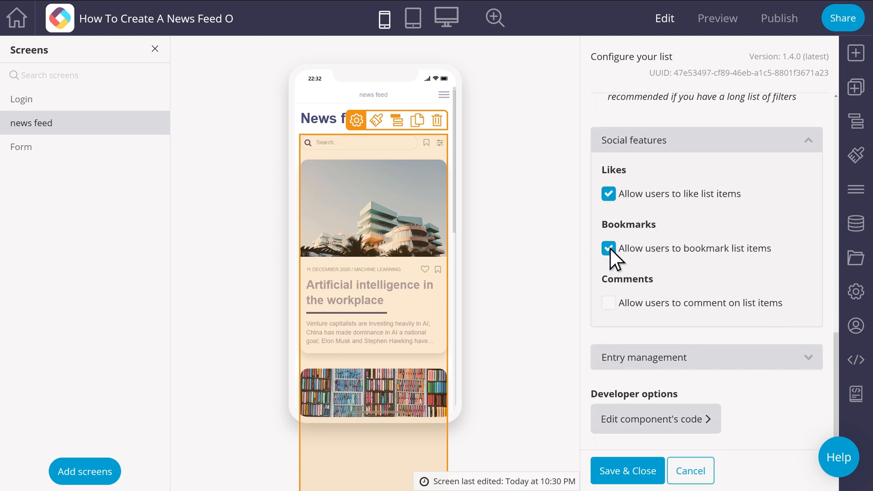
{"action": "left_click", "coordinate": [608, 302]}
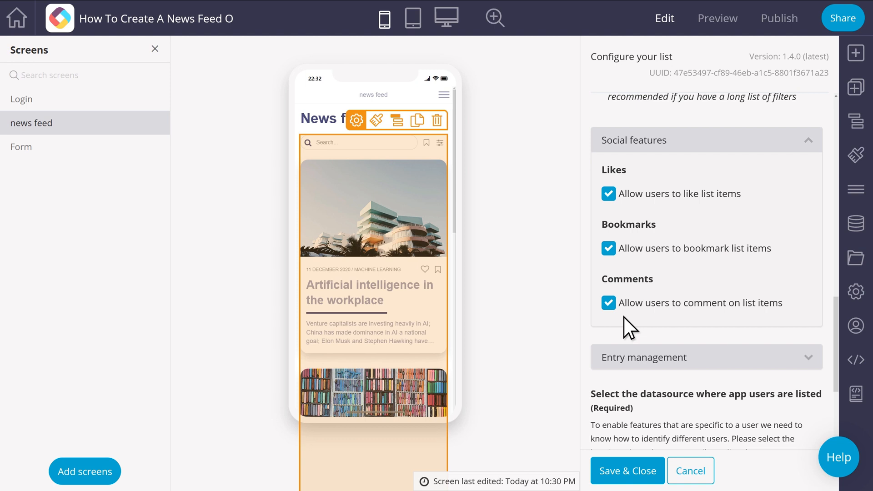
Use News feed users as the user data source with Name as the username field
{"action": "scroll", "scroll_direction": "down", "scroll_amount": 3}
{"action": "type", "text": "News feed"}
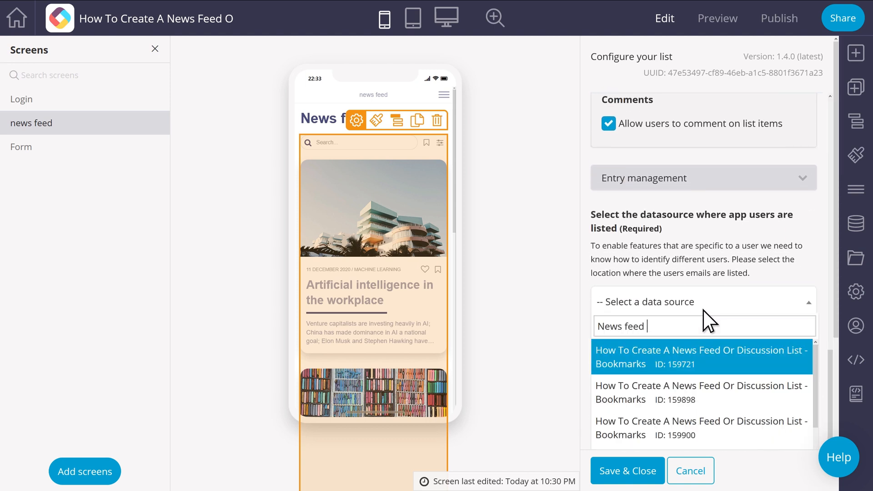
{"action": "left_click", "coordinate": [700, 356]}
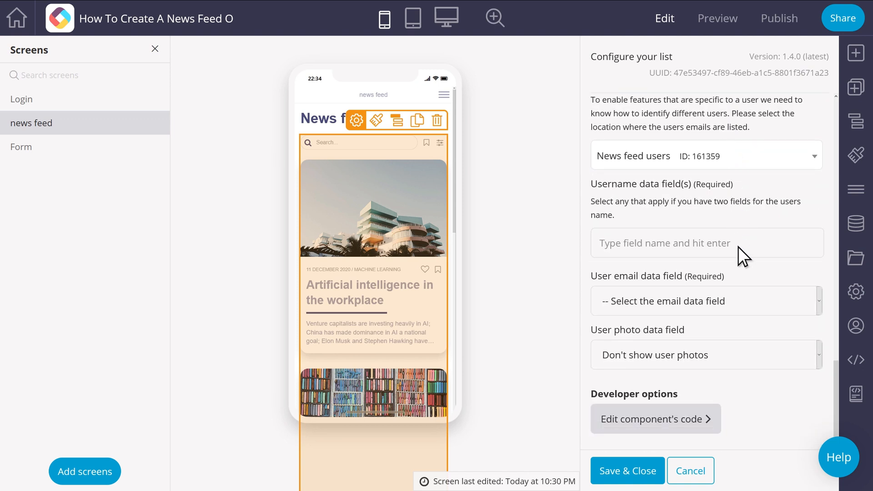
{"action": "type", "text": "Name"}
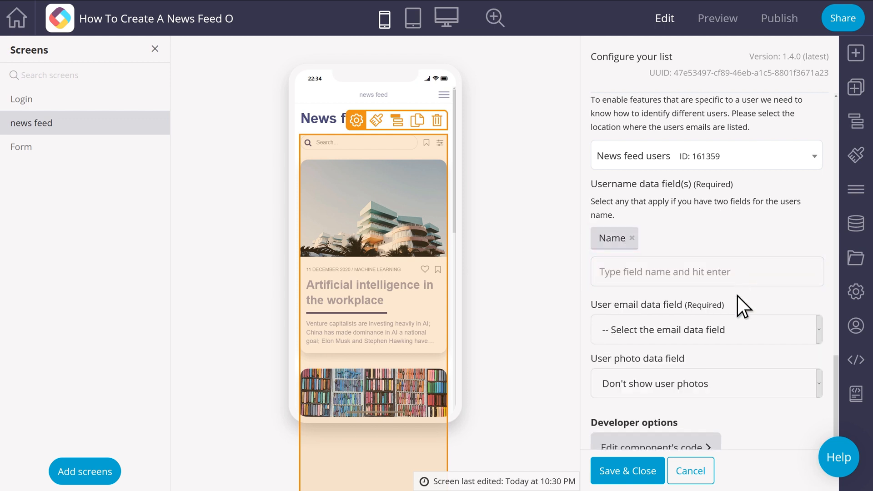
{"action": "mouse_move", "coordinate": [744, 364]}
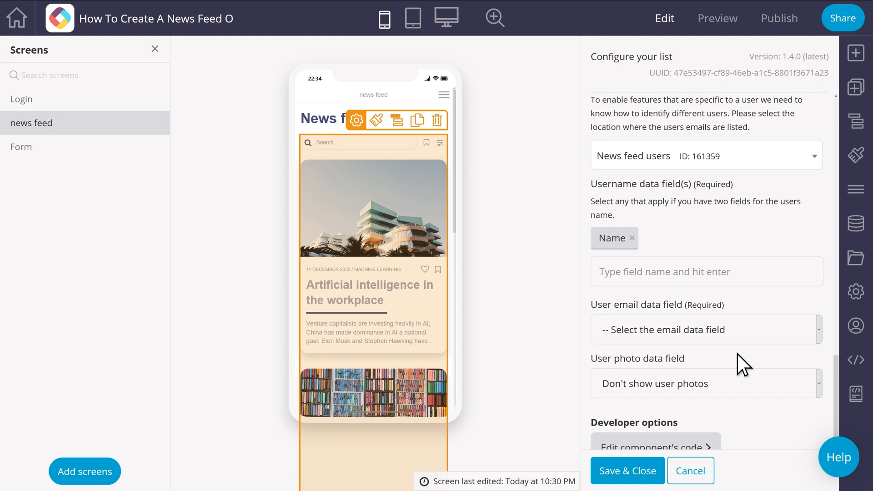
Set the user email field to Email and keep 'Don't show user photos'
{"action": "scroll", "scroll_direction": "down", "scroll_amount": 3}
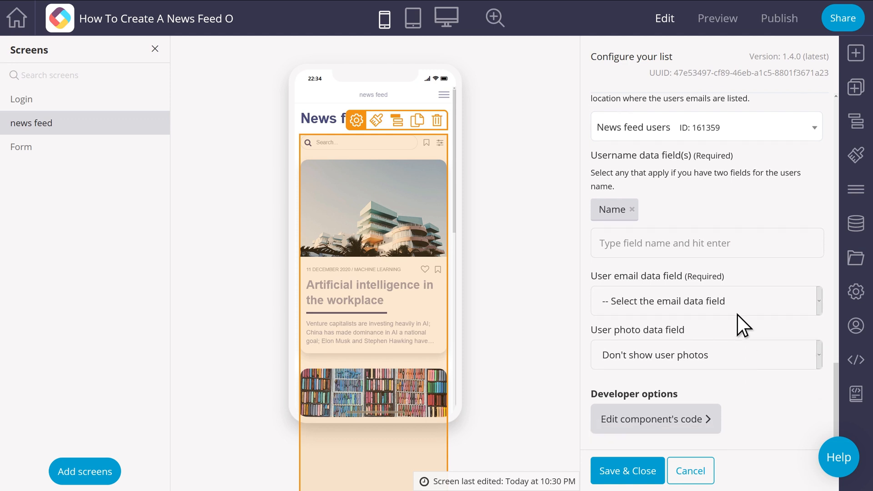
{"action": "left_click", "coordinate": [704, 301]}
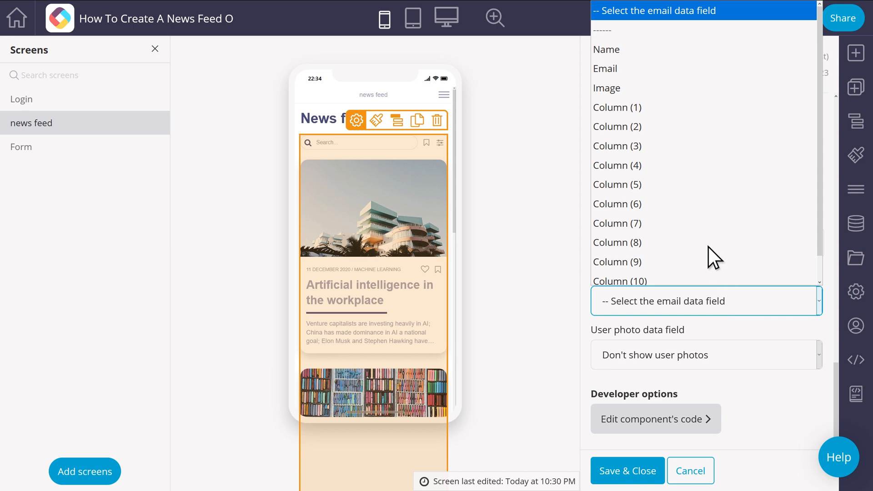
{"action": "left_click", "coordinate": [605, 68]}
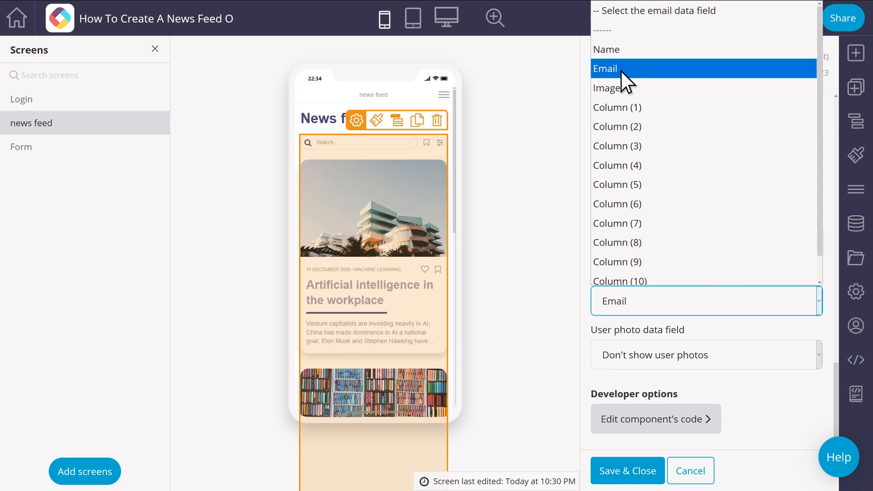
{"action": "left_click", "coordinate": [603, 68]}
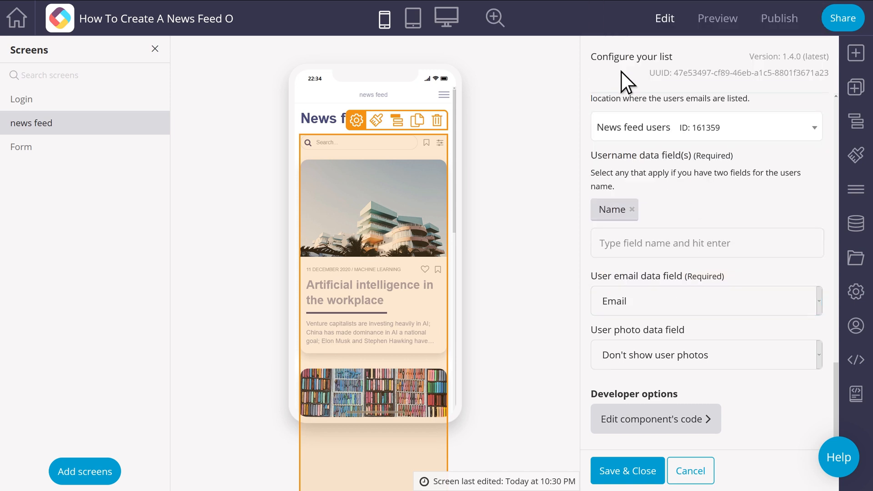
{"action": "left_click", "coordinate": [705, 354]}
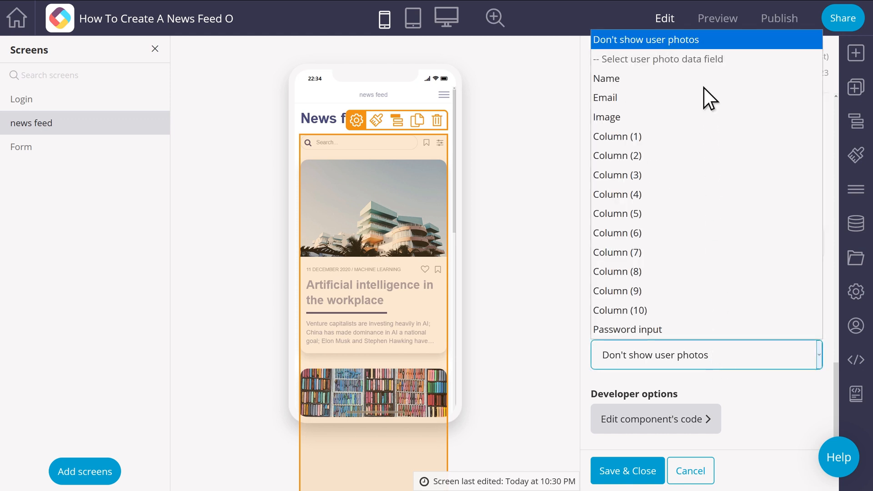
{"action": "mouse_move", "coordinate": [707, 53]}
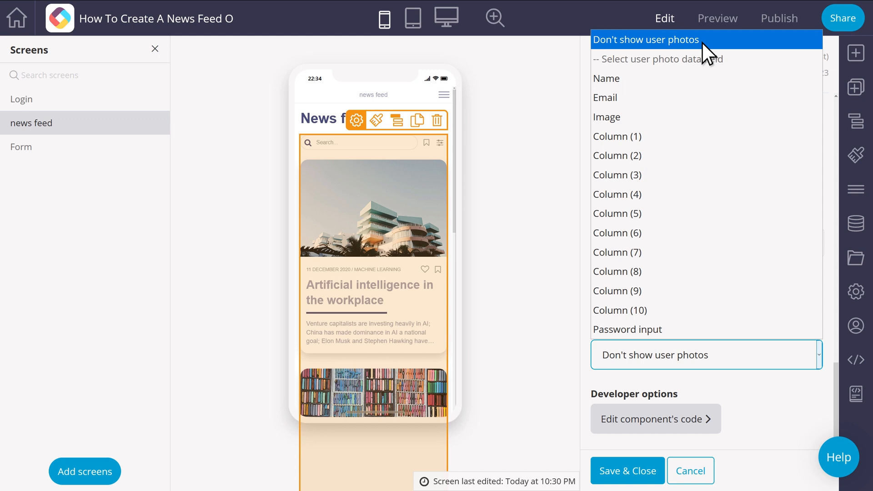
{"action": "left_click", "coordinate": [645, 39]}
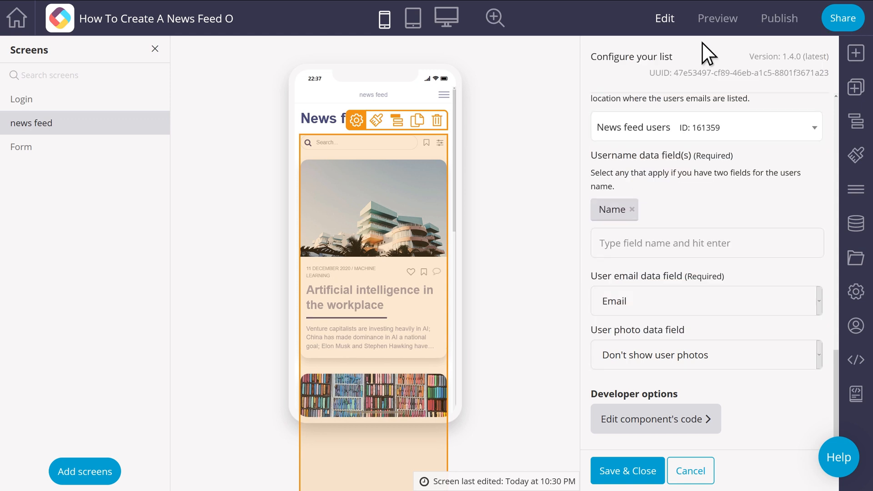
{"action": "mouse_move", "coordinate": [807, 197]}
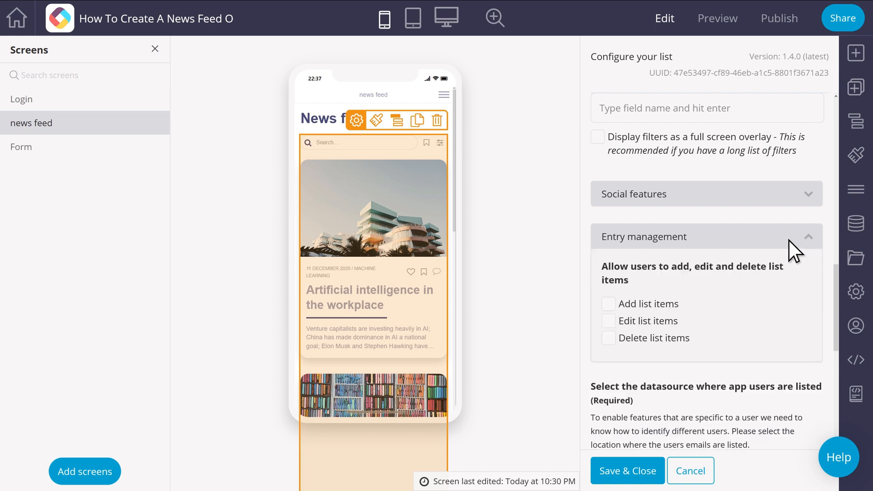
Allow users to add list items using the Form screen
{"action": "left_click", "coordinate": [608, 303]}
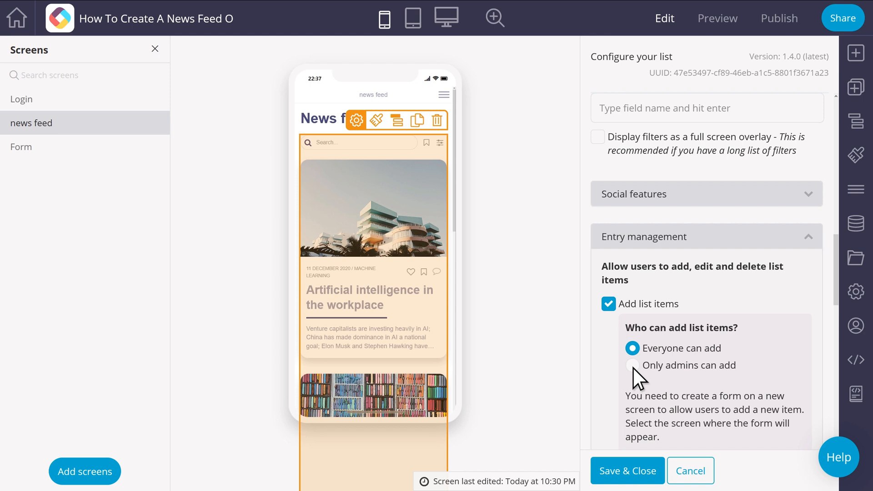
{"action": "scroll", "scroll_direction": "down", "scroll_amount": 3}
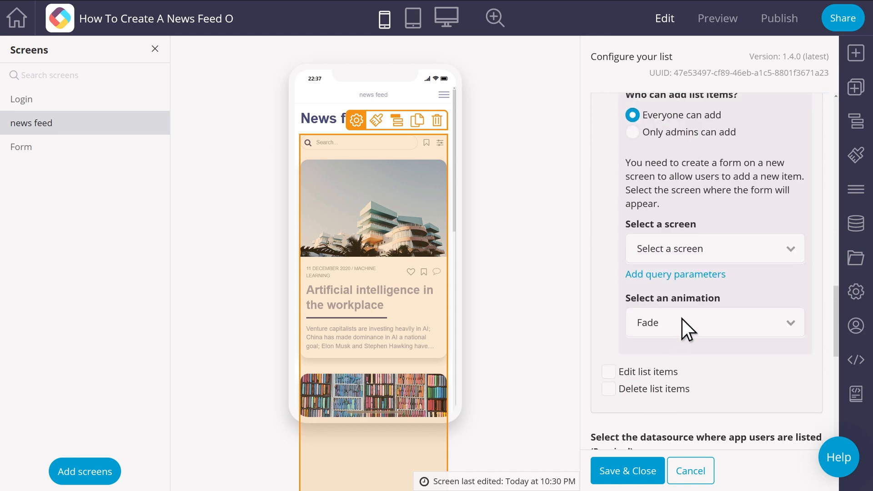
{"action": "left_click", "coordinate": [714, 249]}
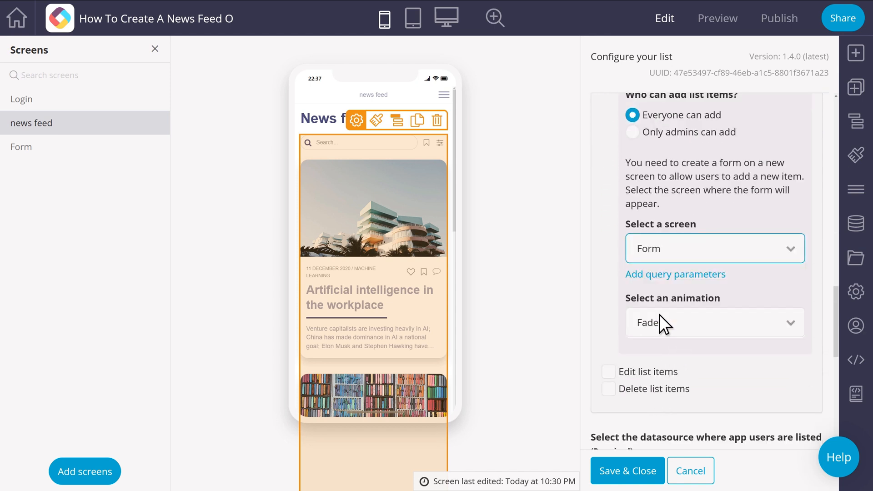
Allow editing items via the Form screen and allow deleting items
{"action": "left_click", "coordinate": [609, 371]}
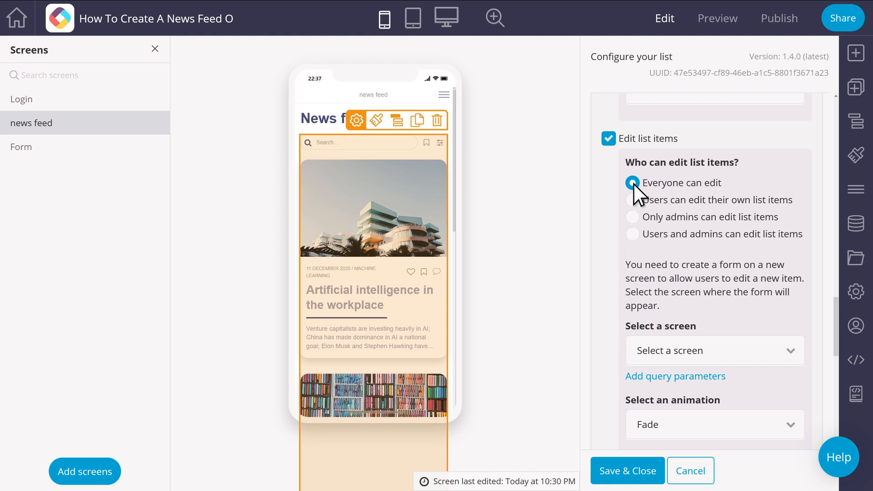
{"action": "left_click", "coordinate": [714, 350]}
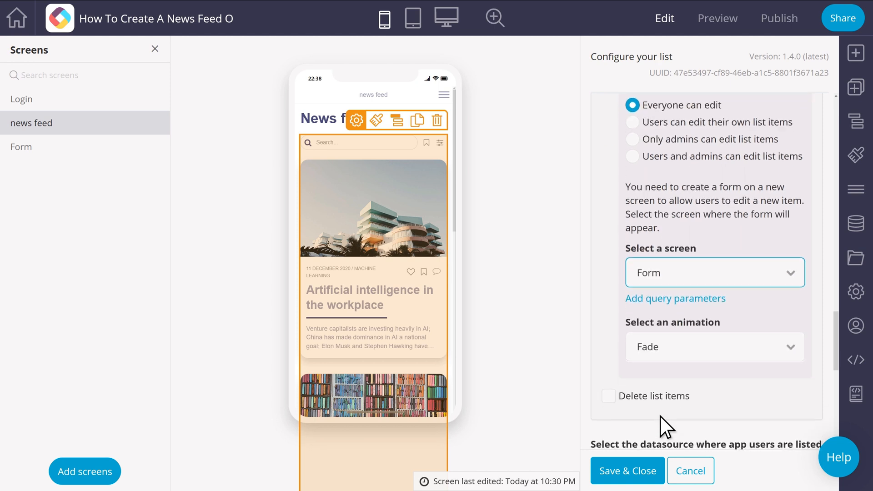
{"action": "left_click", "coordinate": [608, 395]}
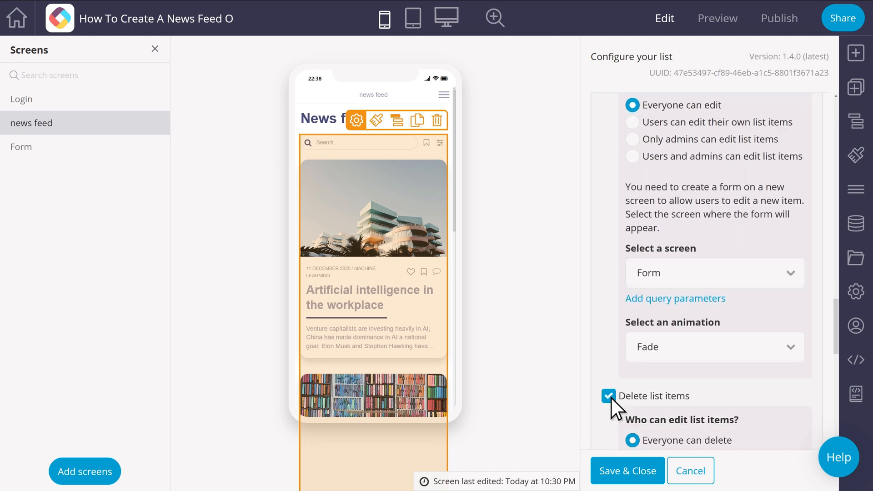
{"action": "scroll", "scroll_direction": "down", "scroll_amount": 3}
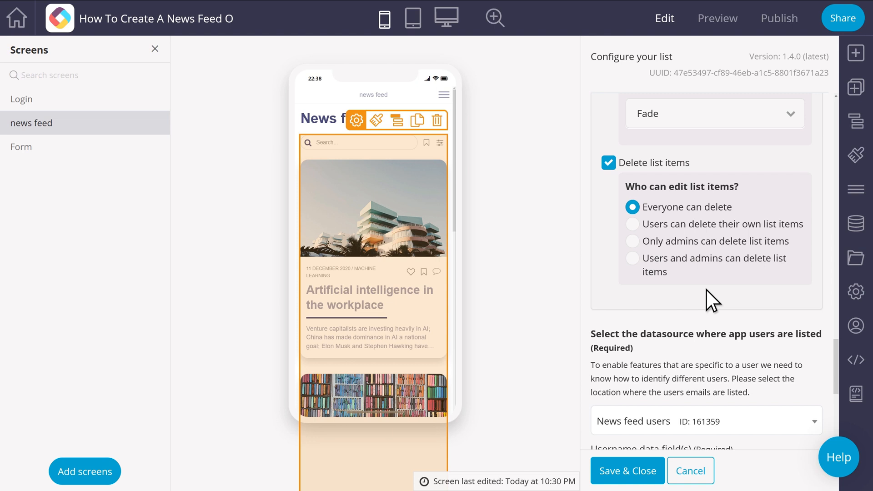
{"action": "mouse_move", "coordinate": [626, 470]}
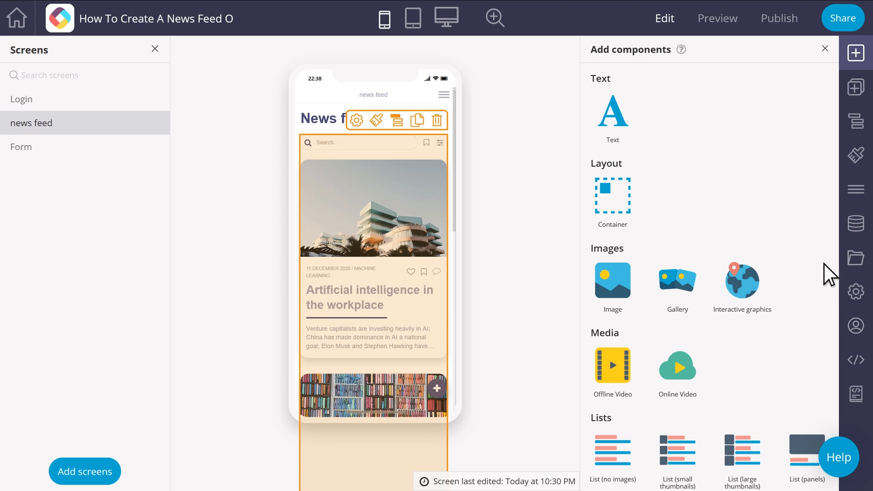
Show the Security rules of the News Feed data source from the Data Sources panel
{"action": "left_click", "coordinate": [855, 228]}
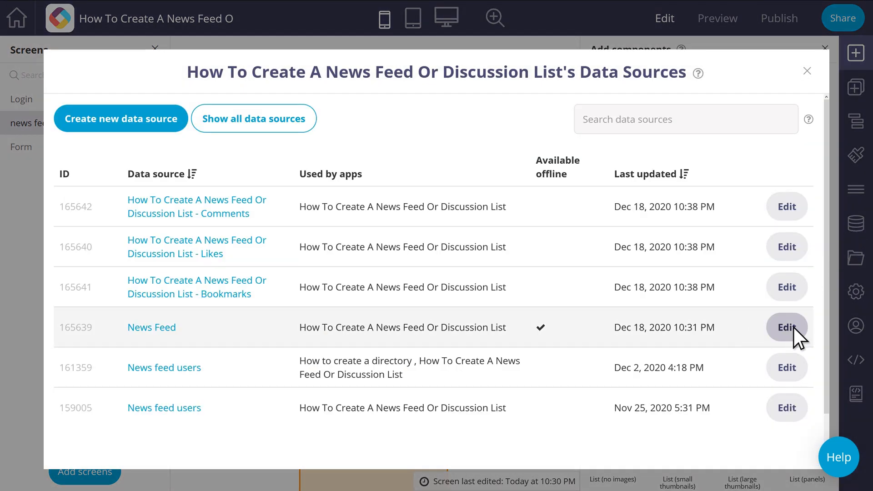
{"action": "left_click", "coordinate": [786, 326]}
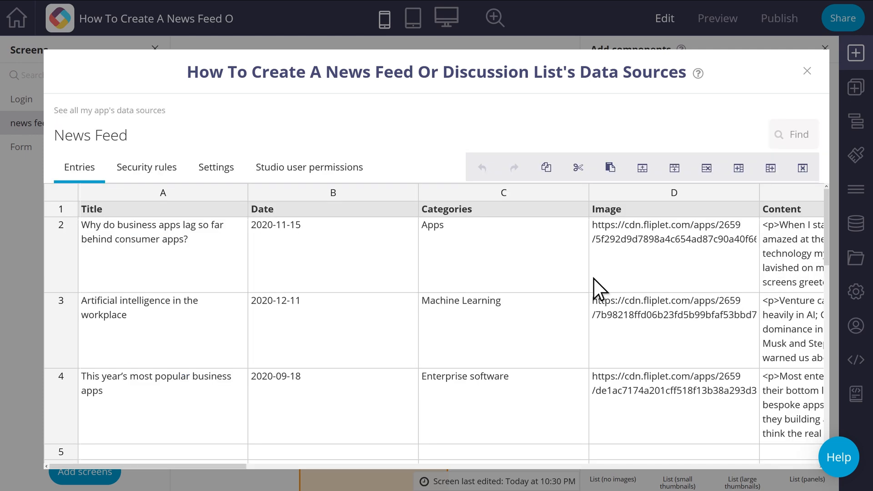
{"action": "left_click", "coordinate": [147, 167]}
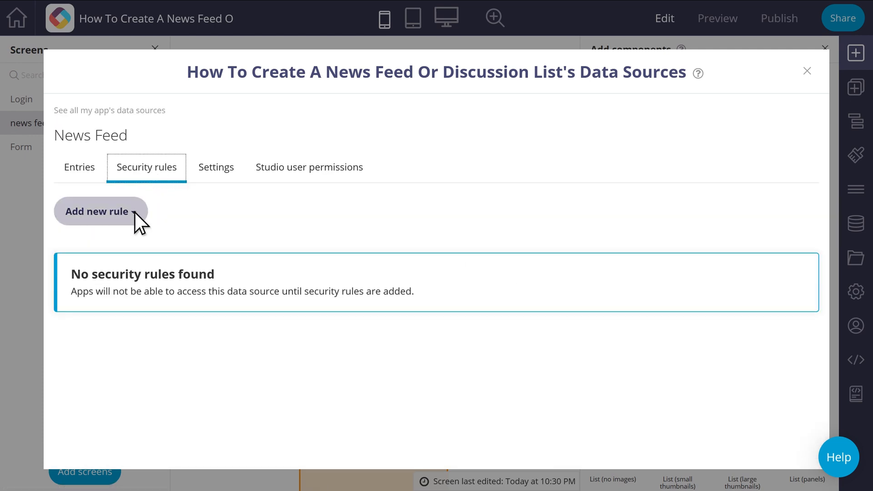
Add the ready-made 'All users can read' rule, review it, then save and apply
{"action": "left_click", "coordinate": [100, 211]}
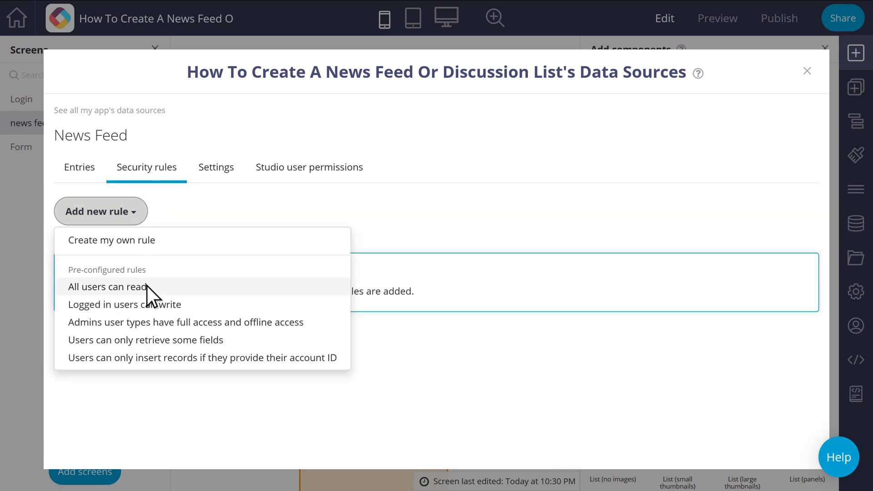
{"action": "left_click", "coordinate": [112, 287]}
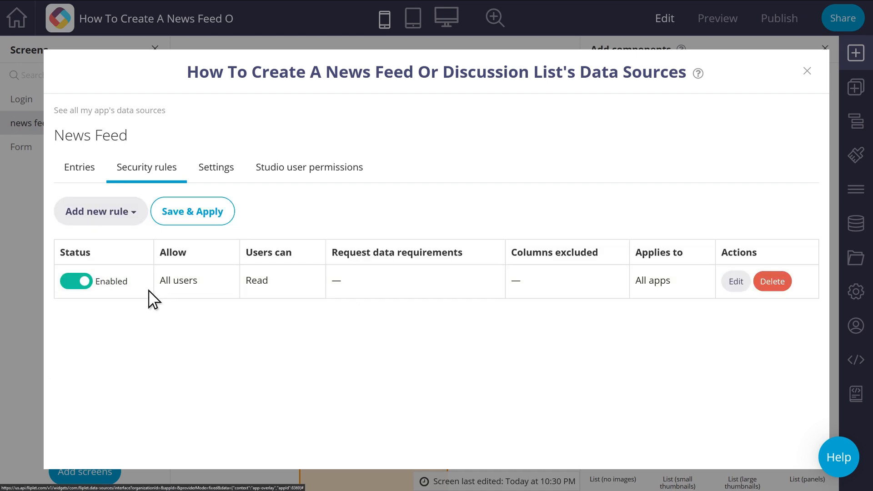
{"action": "left_click", "coordinate": [735, 281]}
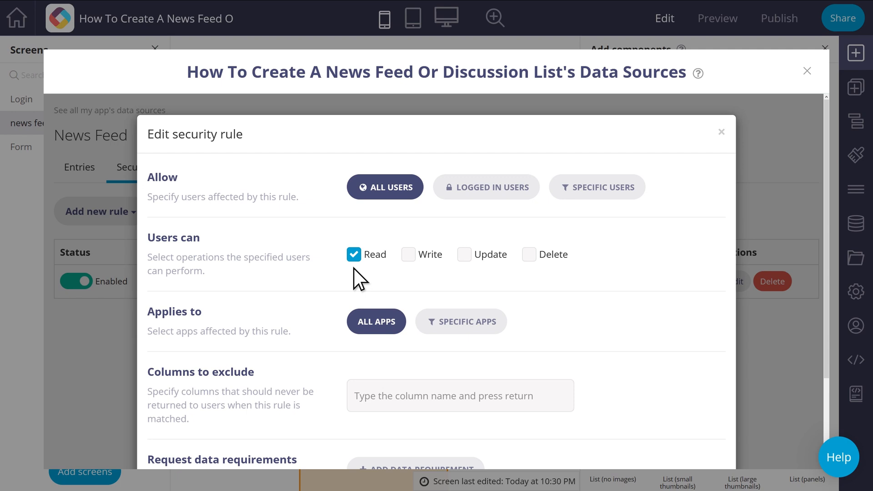
{"action": "mouse_move", "coordinate": [472, 280]}
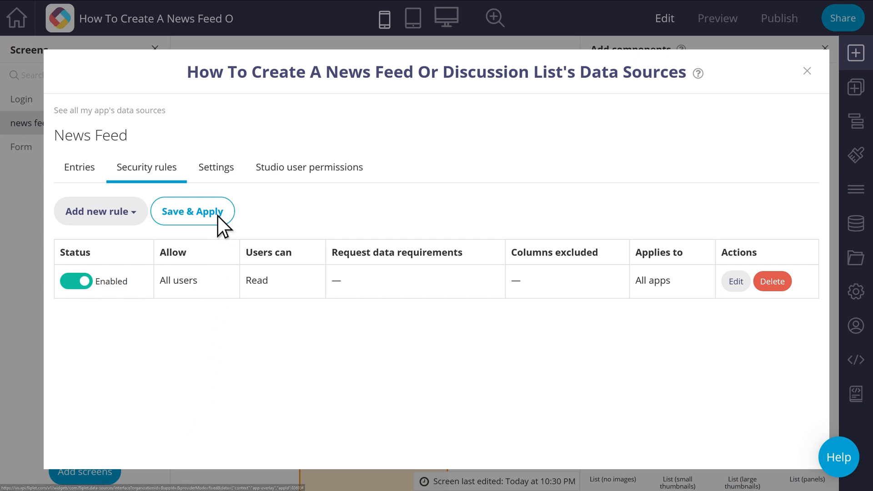
{"action": "left_click", "coordinate": [192, 210]}
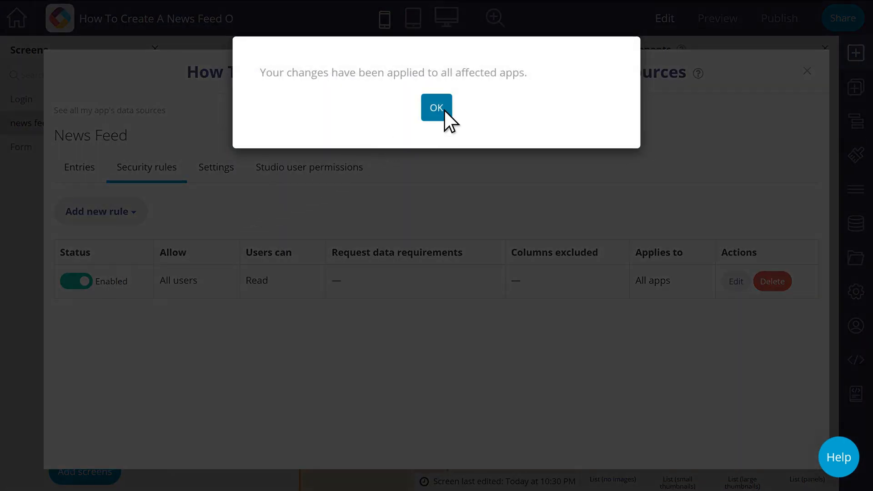
{"action": "left_click", "coordinate": [435, 107]}
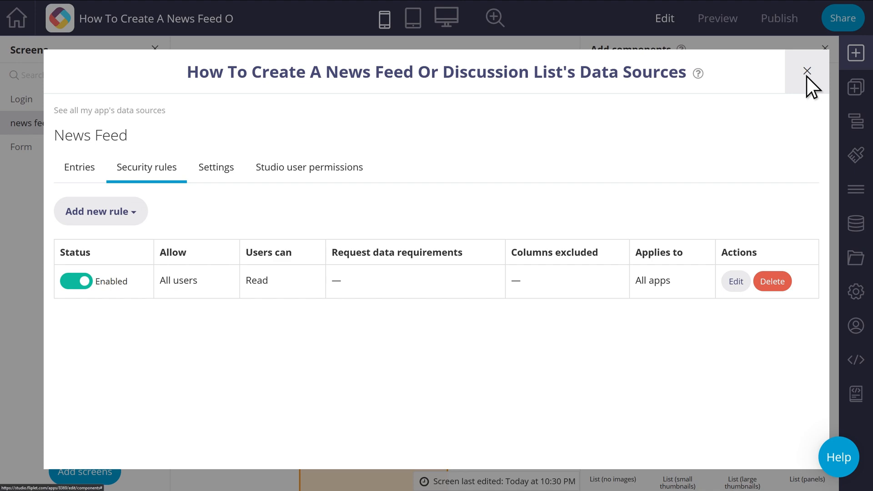
Close the Data Sources overlay and run the app preview showing the news feed
{"action": "left_click", "coordinate": [806, 71]}
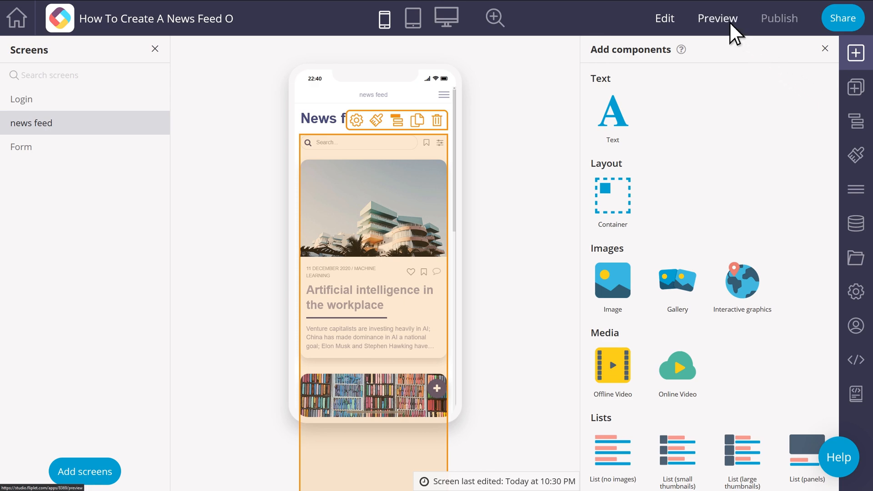
{"action": "left_click", "coordinate": [717, 19]}
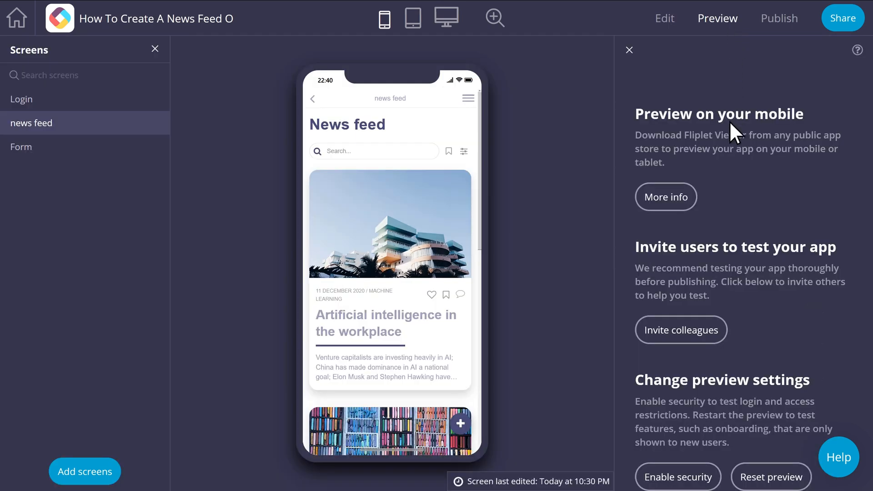
{"action": "mouse_move", "coordinate": [736, 204]}
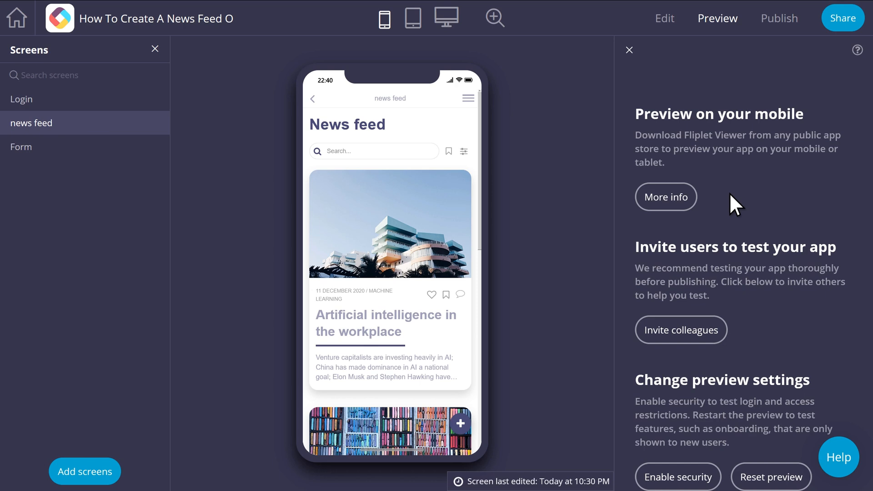